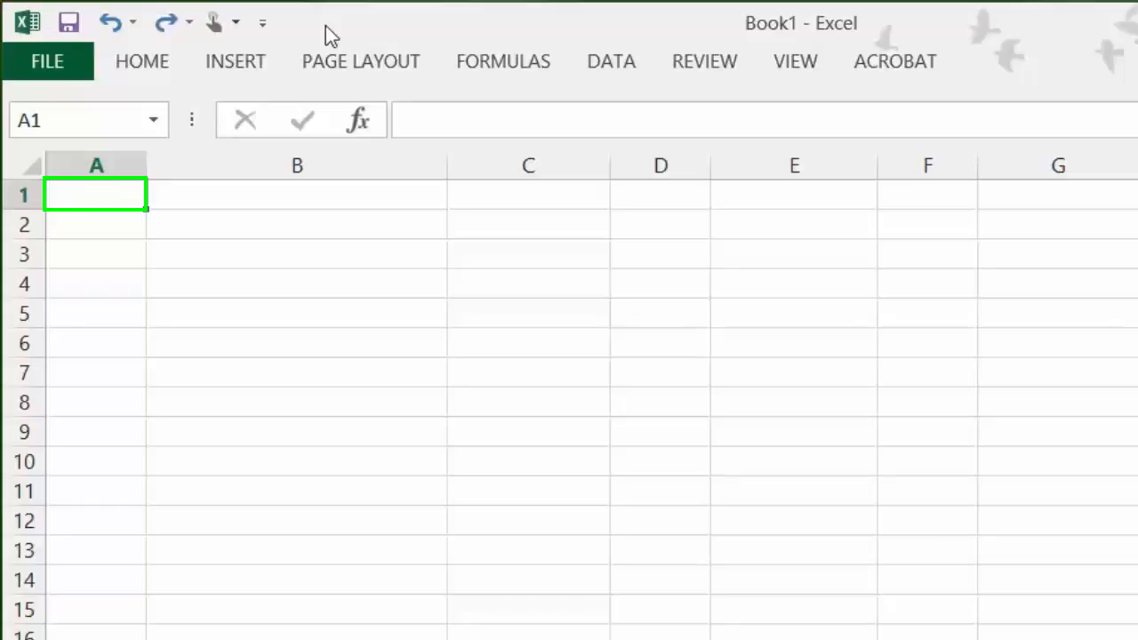
# Enter an MC row: 'What type of question is this?' with answers such as Multiple Choice and Fill in the blank
pyautogui.write('MC')
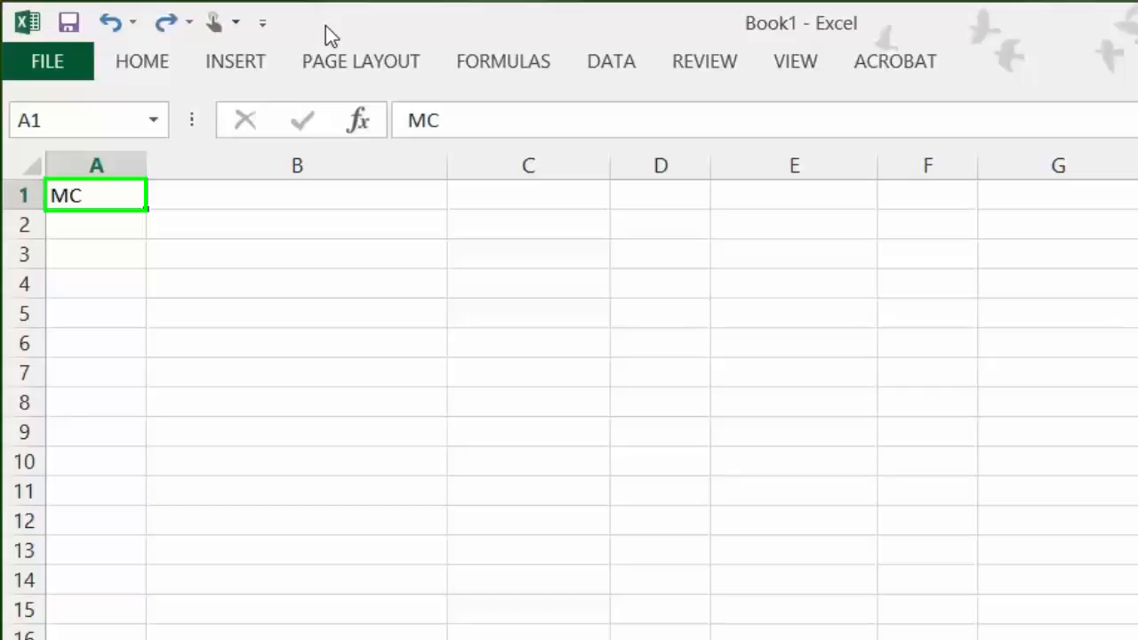
pyautogui.write('What type of question is this?')
pyautogui.click(660, 195)
pyautogui.write('Incorrect')
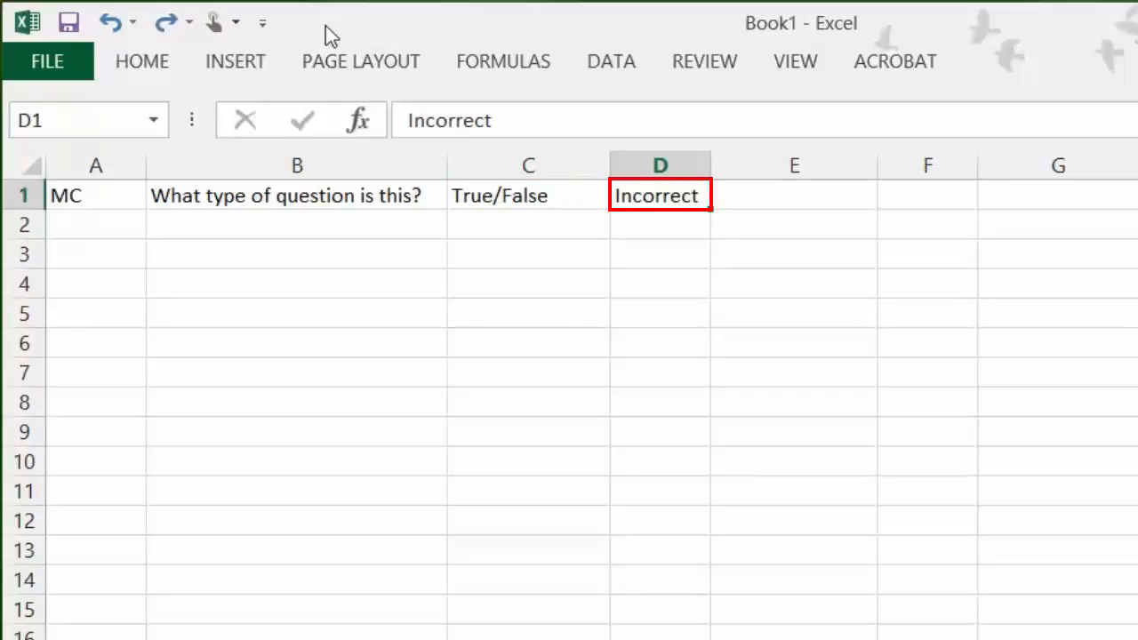
pyautogui.write('Multiple Choice')
pyautogui.click(928, 196)
pyautogui.write('Correct')
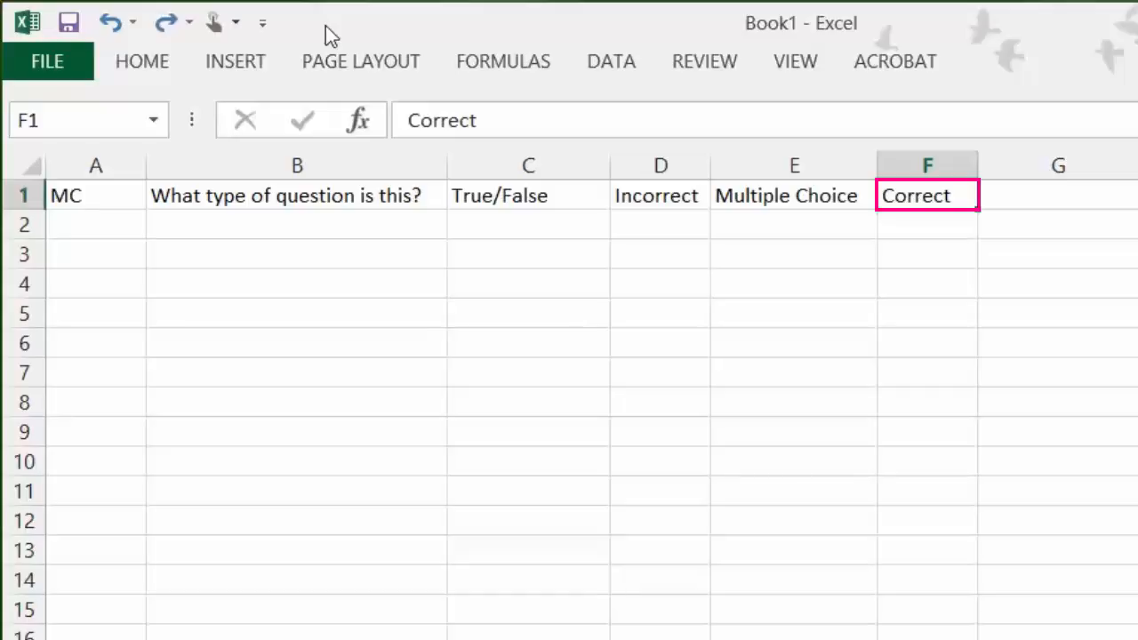
pyautogui.write('Fill in the blank')
pyautogui.write('Incorrect')
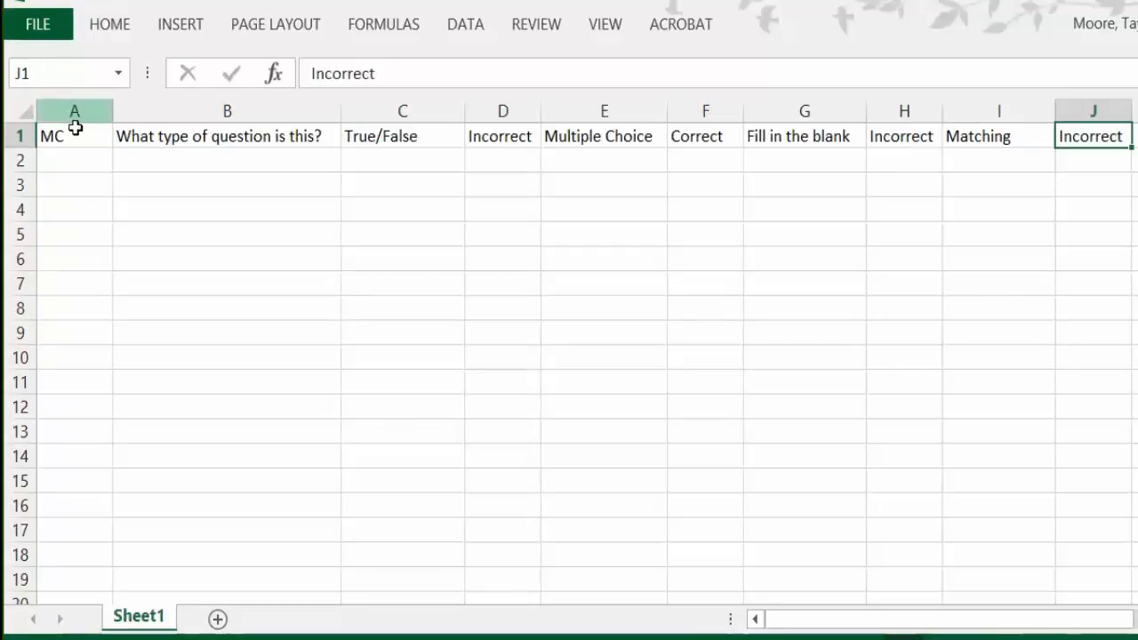
# Enter a TF row in row 2 with its question text and the answer TRUE
pyautogui.click(74, 160)
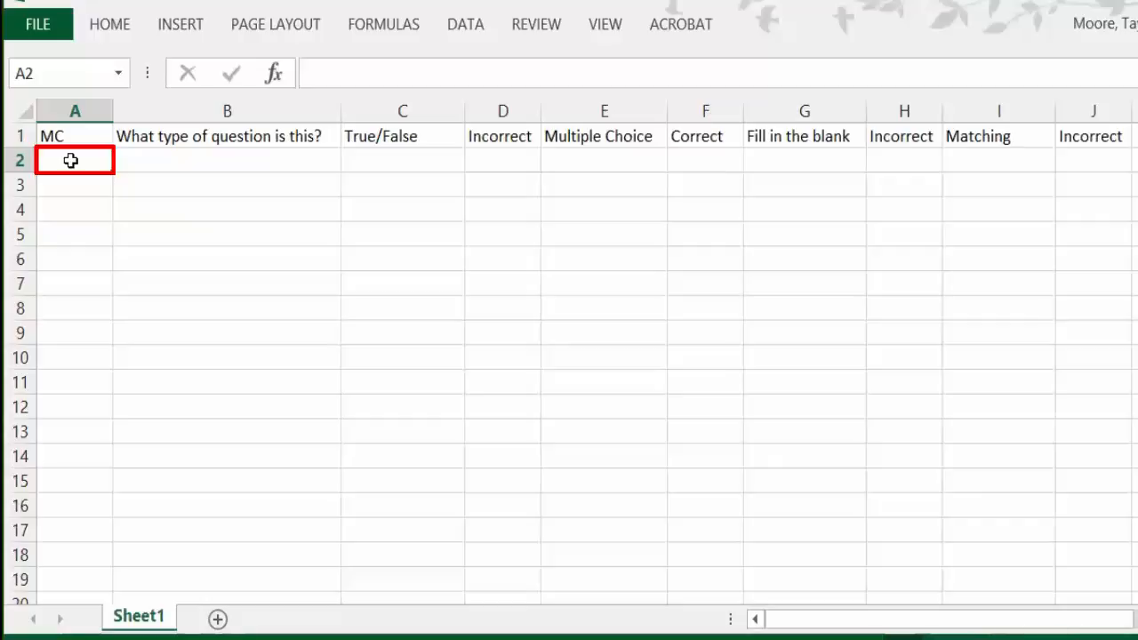
pyautogui.write('TF')
pyautogui.click(228, 160)
pyautogui.write('This is a true/false question.')
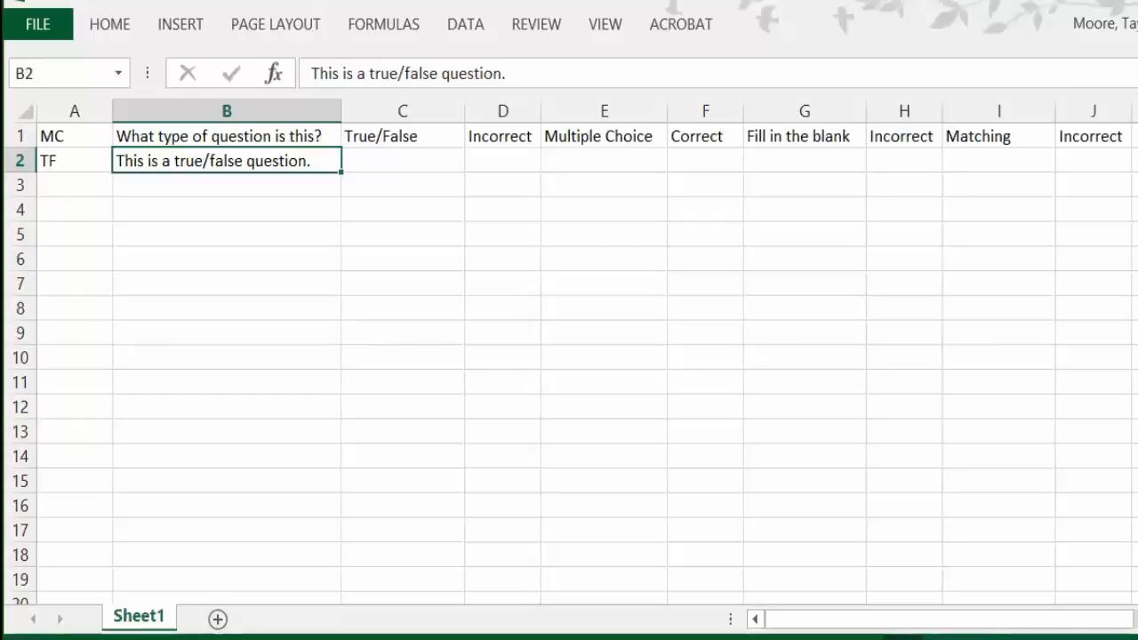
pyautogui.write('TRUE')
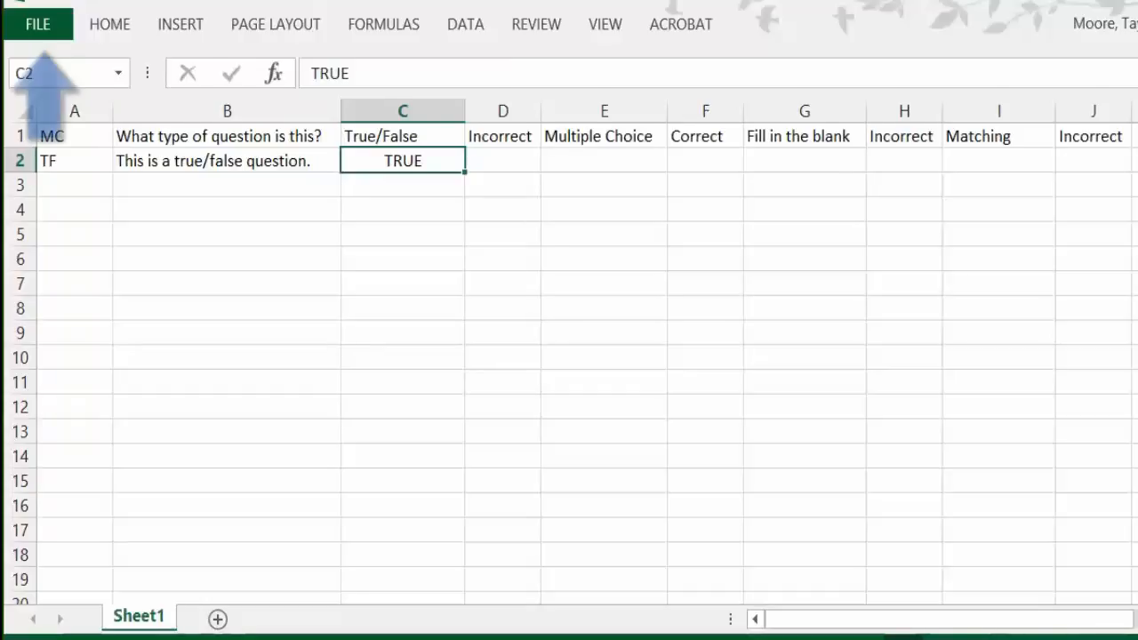
# Save the workbook as Excel Test Pool in the Desktop Examples folder
pyautogui.click(39, 25)
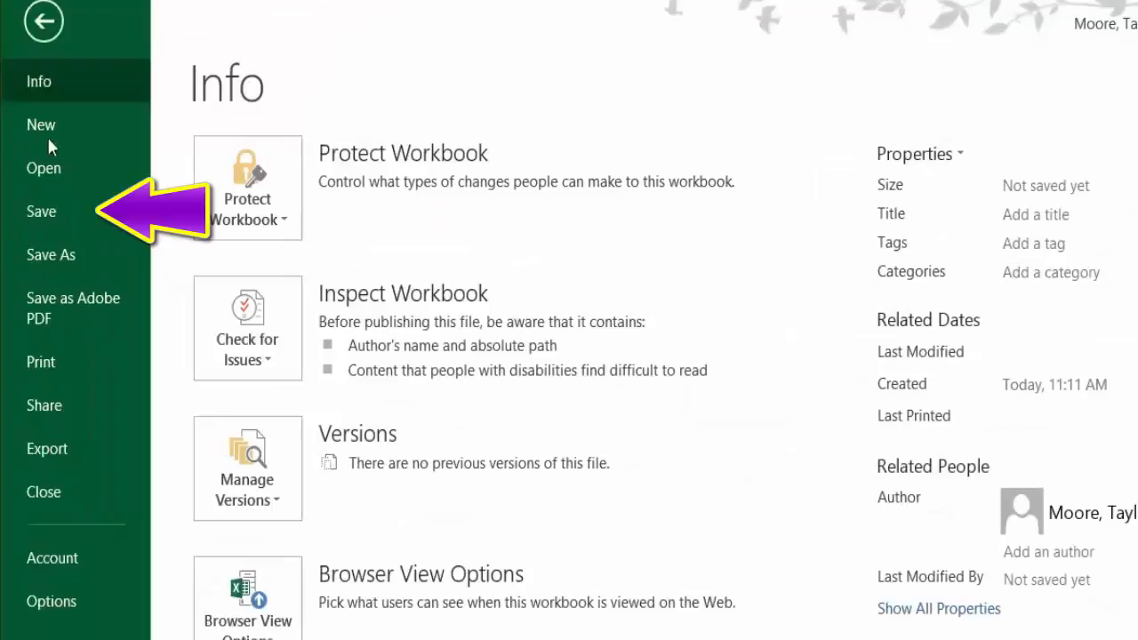
pyautogui.click(50, 256)
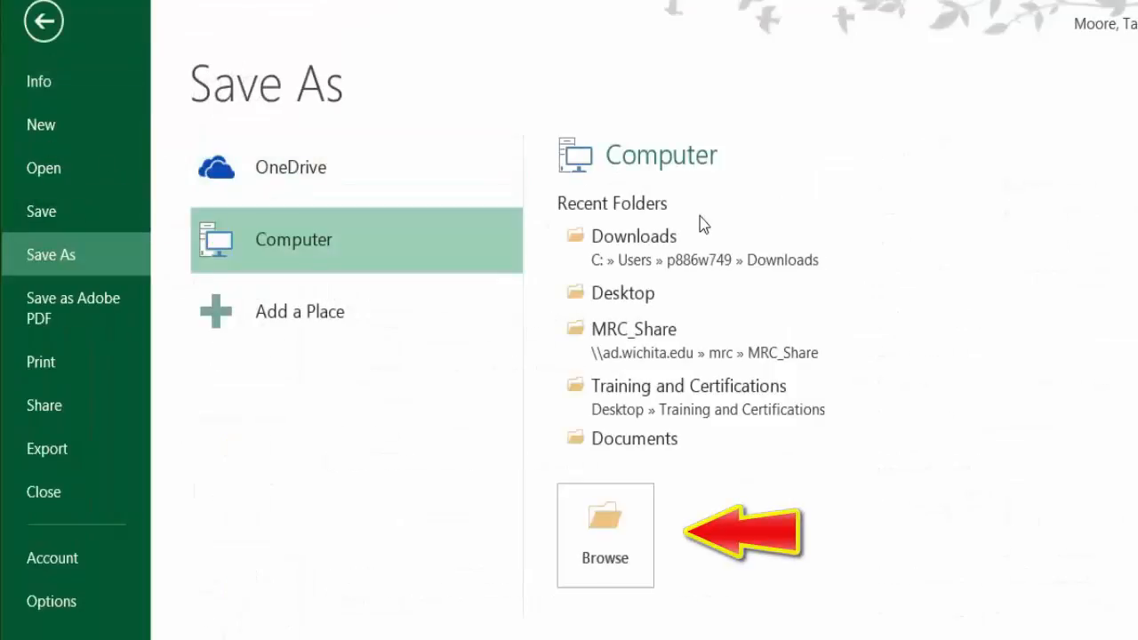
pyautogui.click(605, 533)
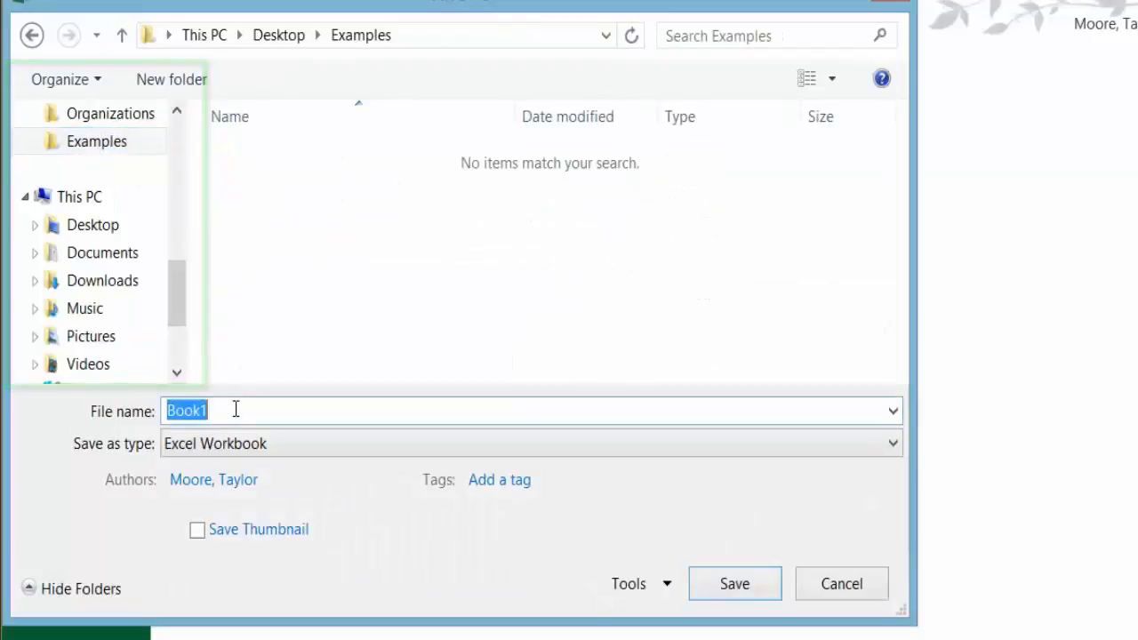
pyautogui.write('Excel')
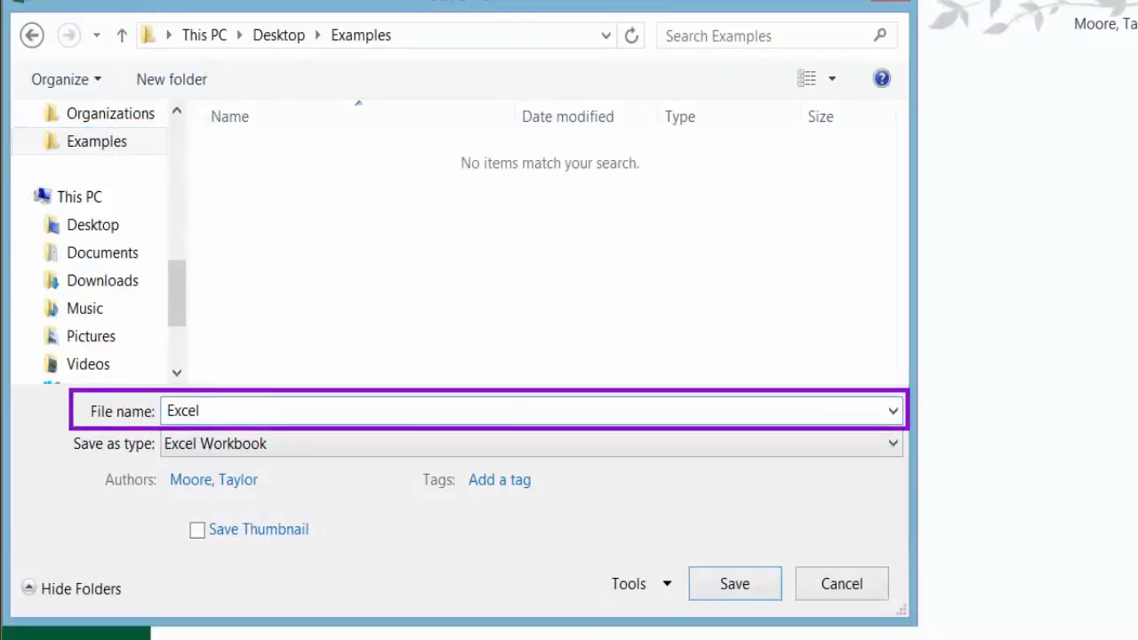
pyautogui.write('Test Pool')
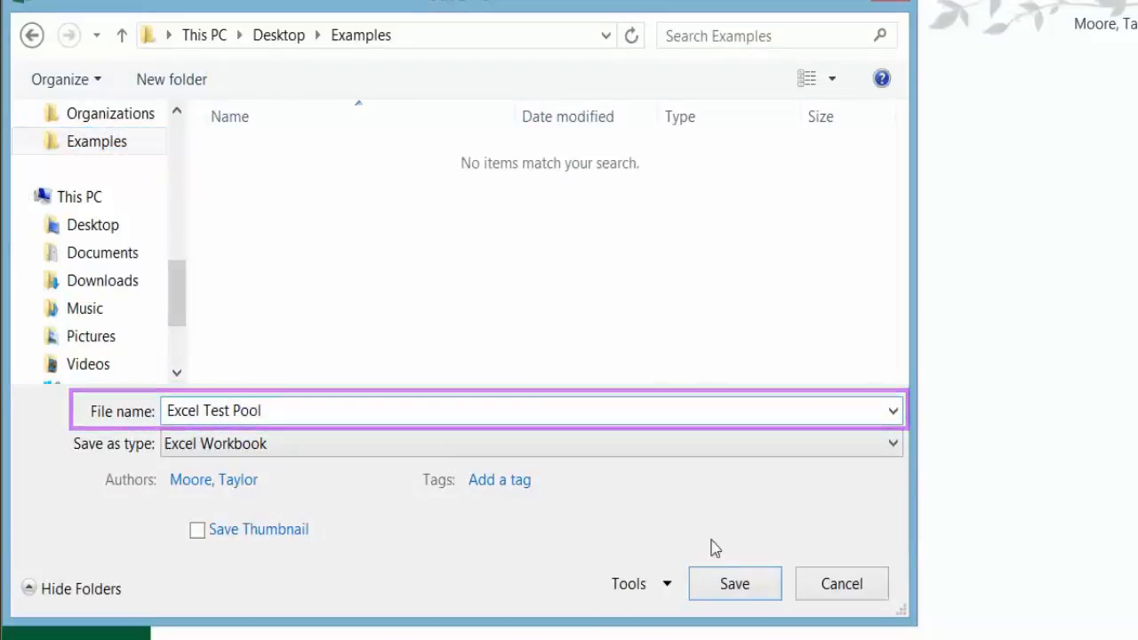
pyautogui.click(737, 583)
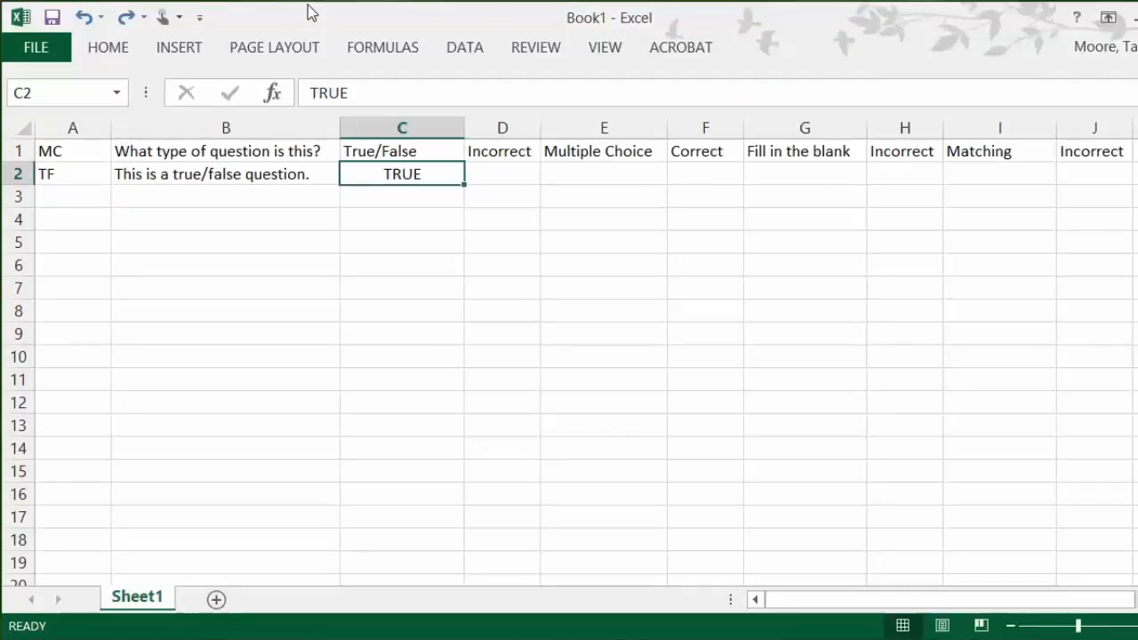
# Save a copy as Text (Tab delimited) named Excel Test Pool, keeping the format despite the warning
pyautogui.click(36, 47)
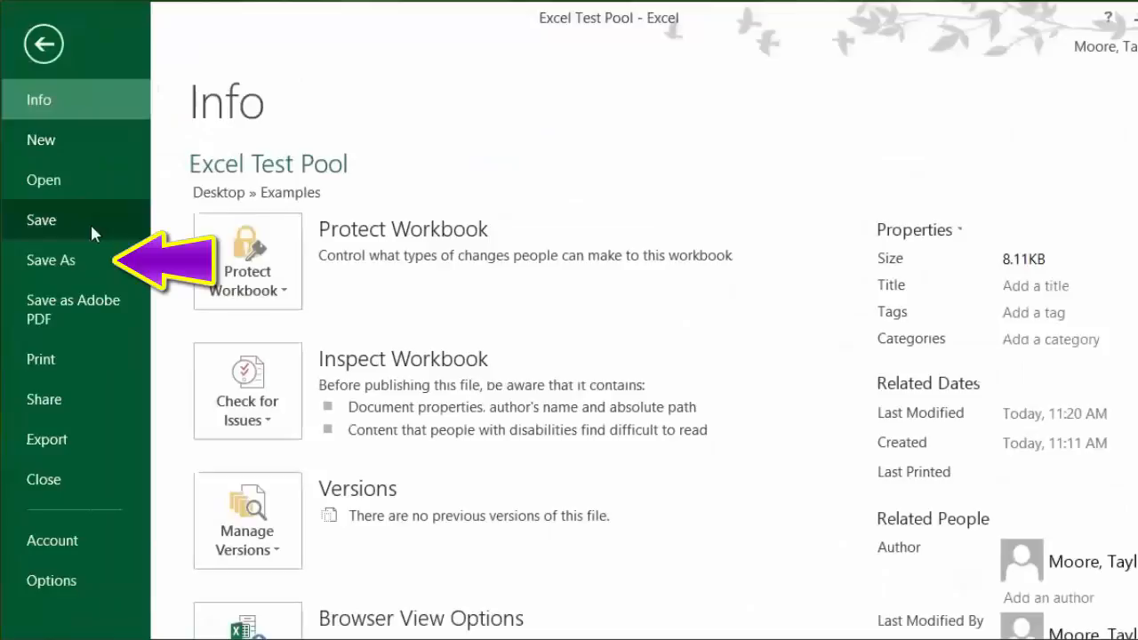
pyautogui.click(50, 260)
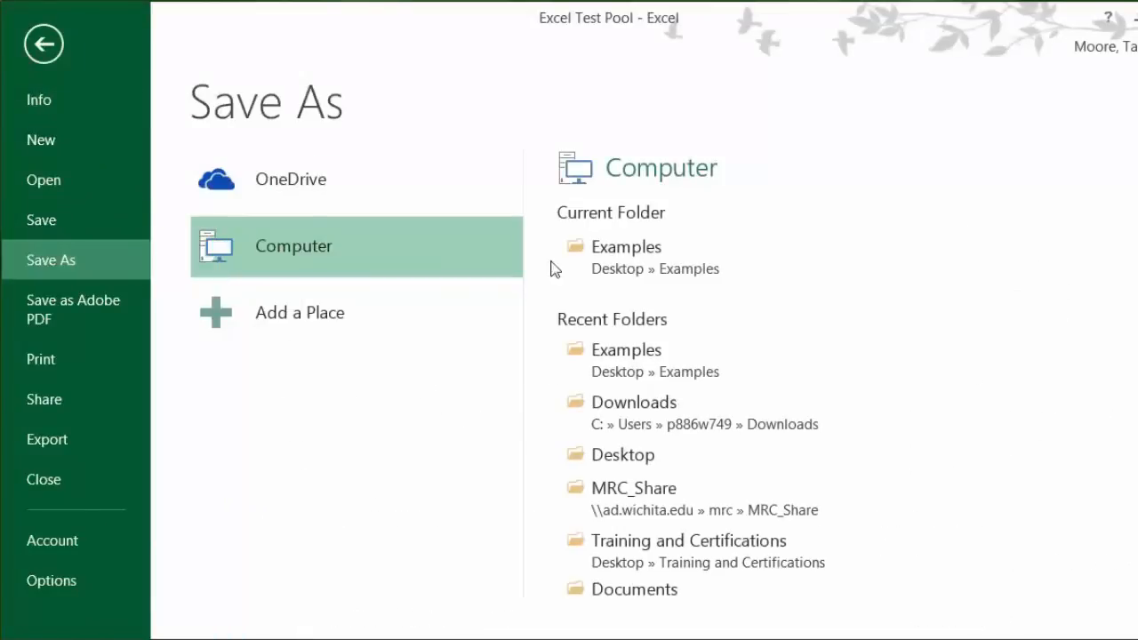
pyautogui.moveTo(644, 267)
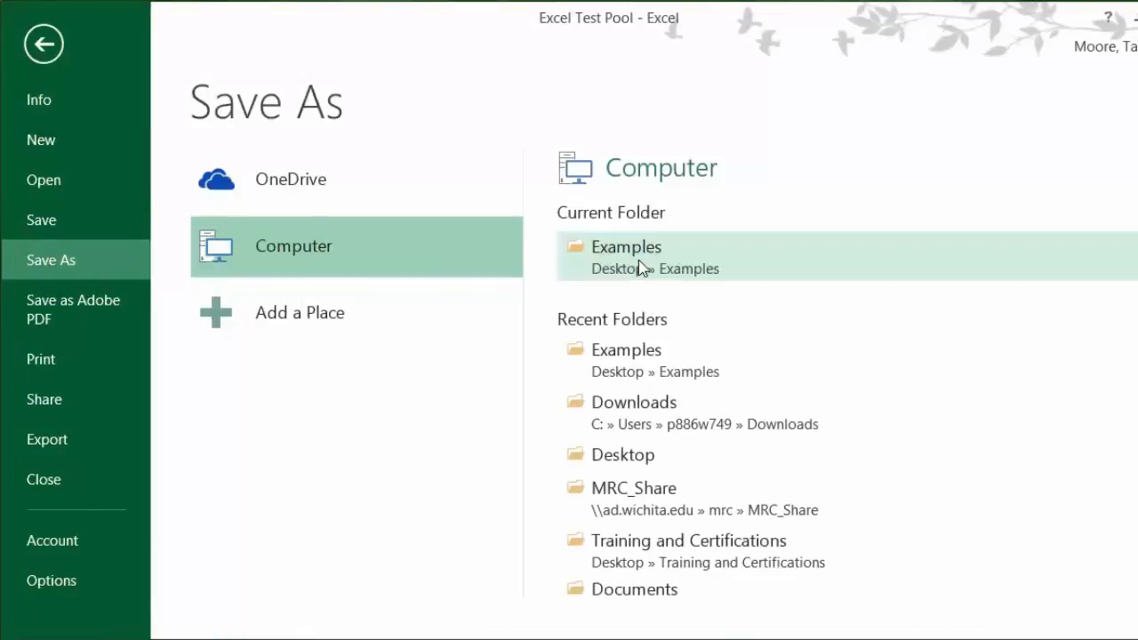
pyautogui.click(626, 246)
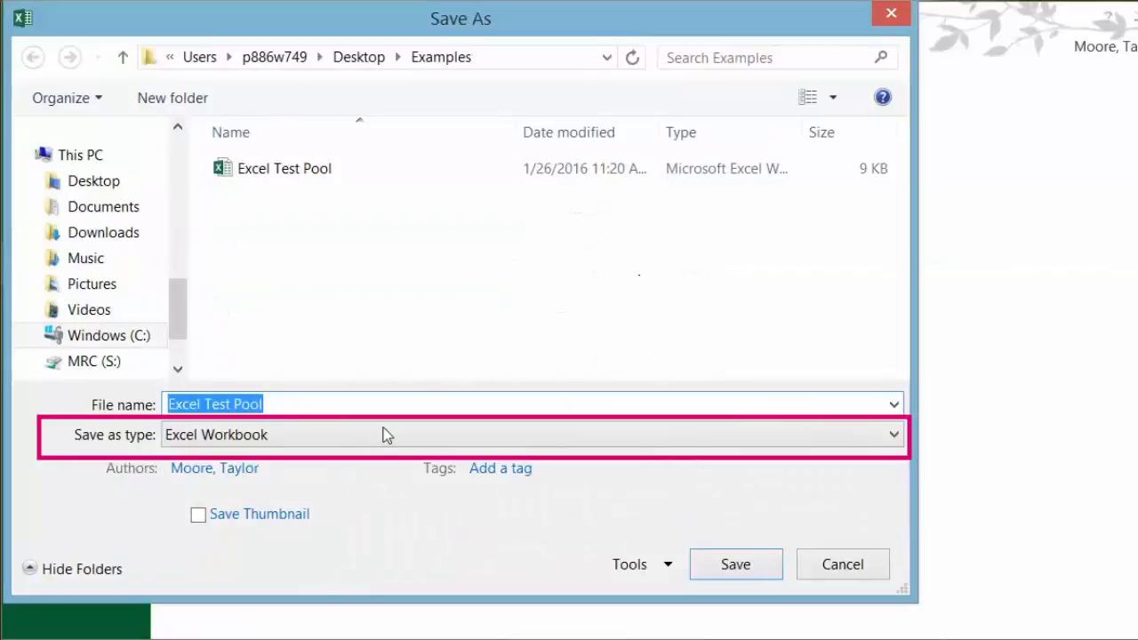
pyautogui.moveTo(352, 449)
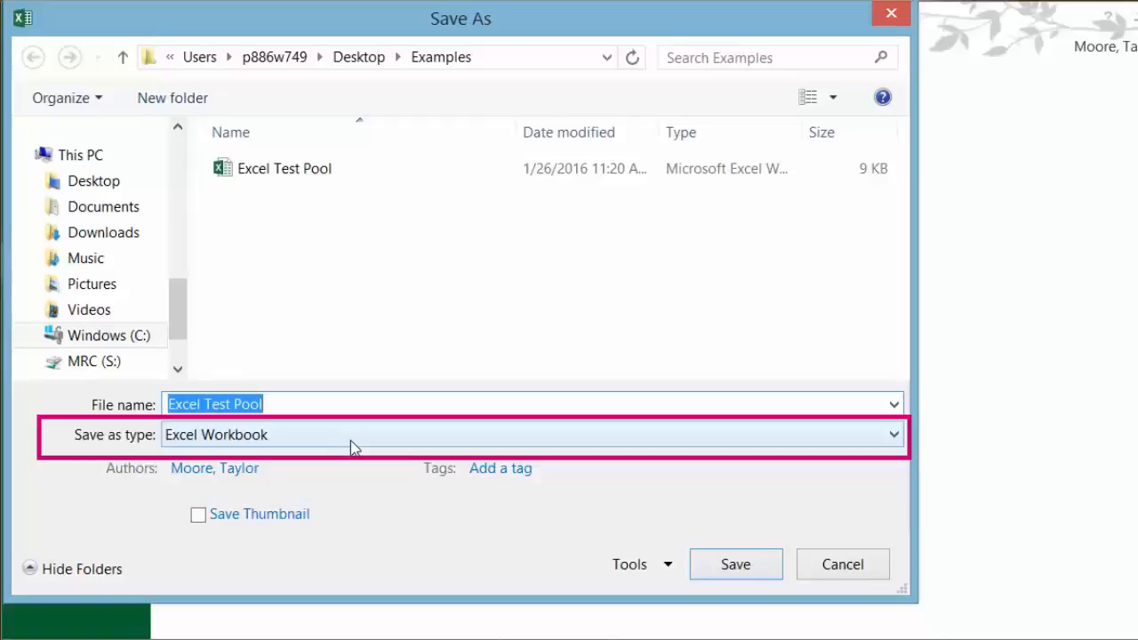
pyautogui.click(885, 436)
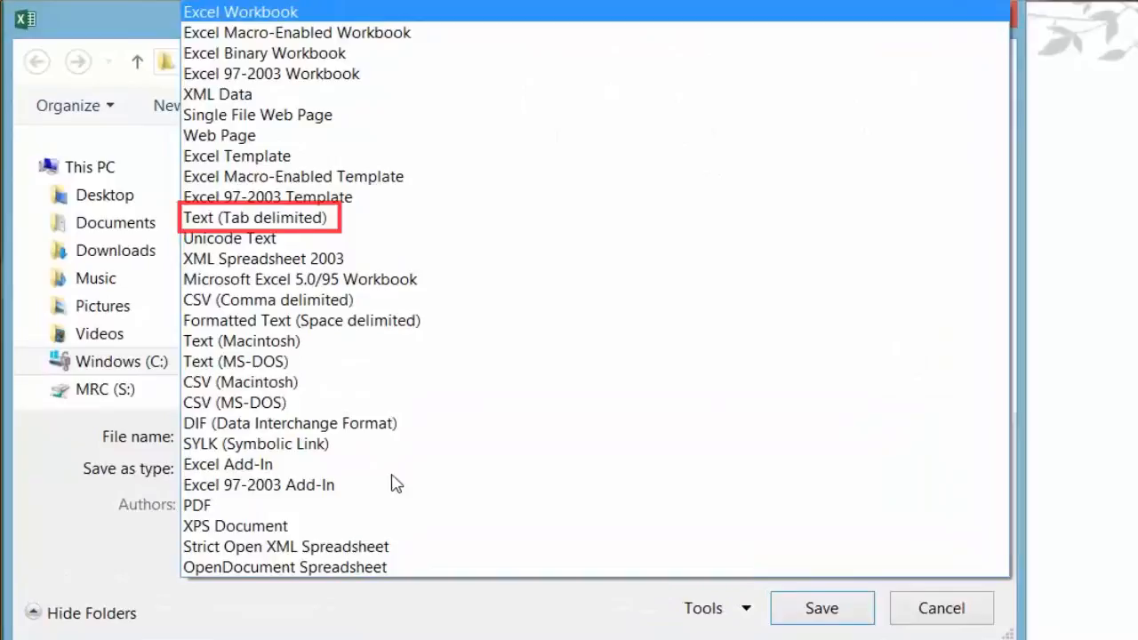
pyautogui.click(256, 219)
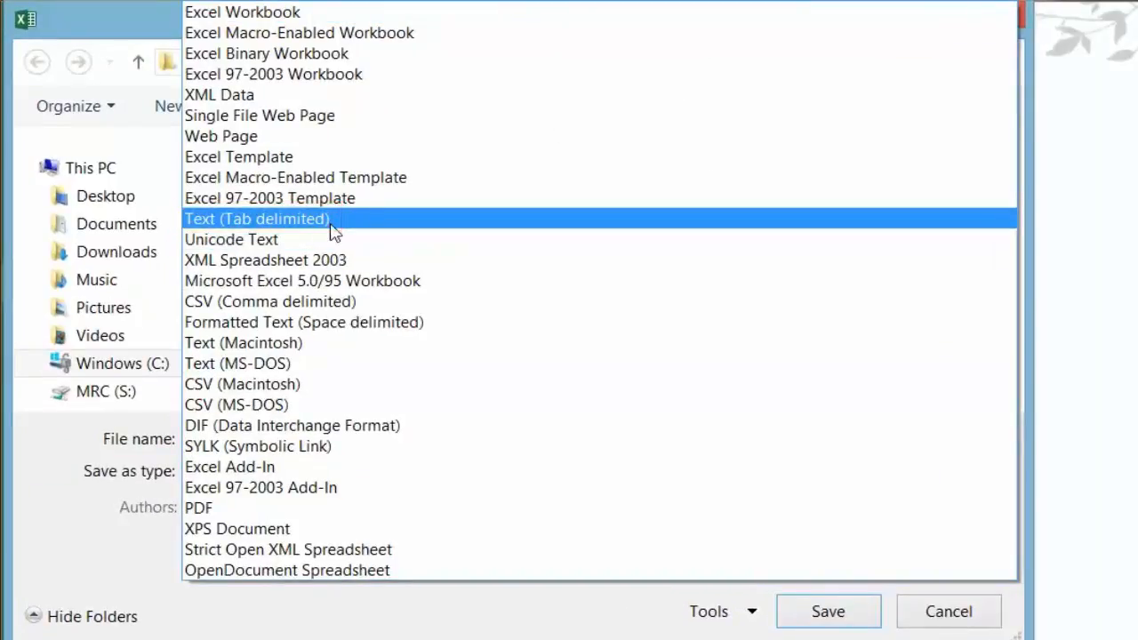
pyautogui.click(256, 218)
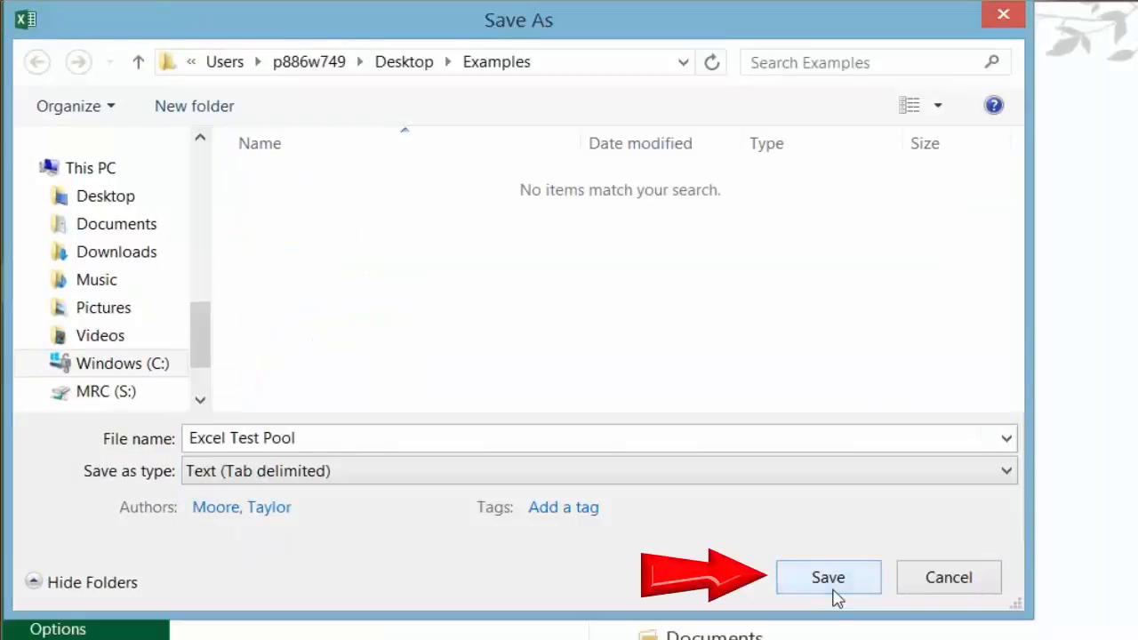
pyautogui.click(829, 578)
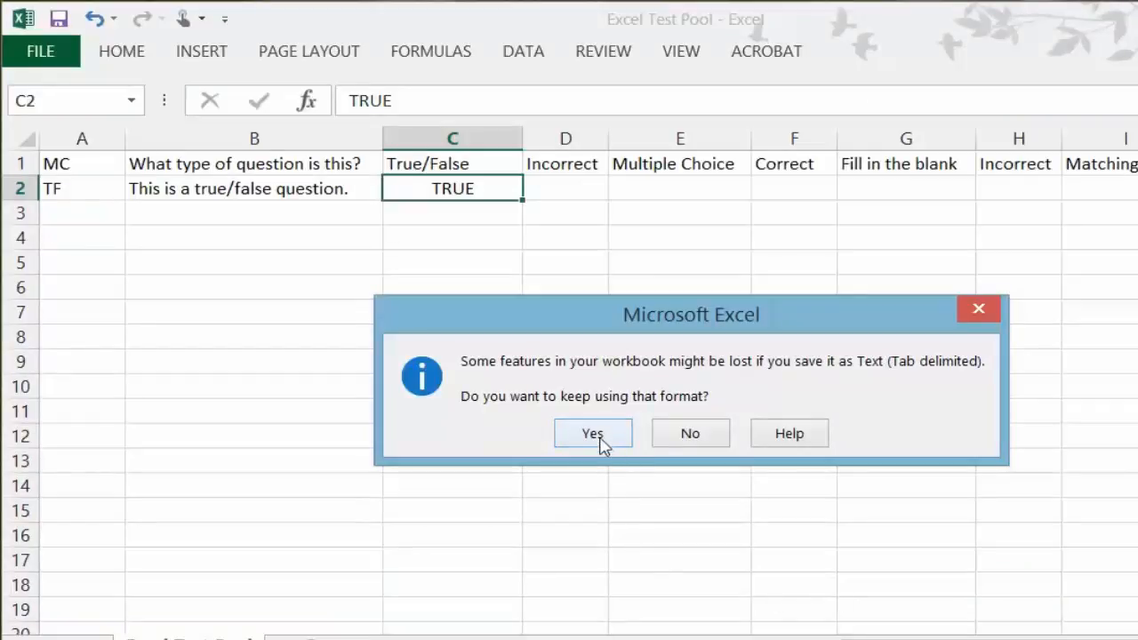
pyautogui.click(594, 434)
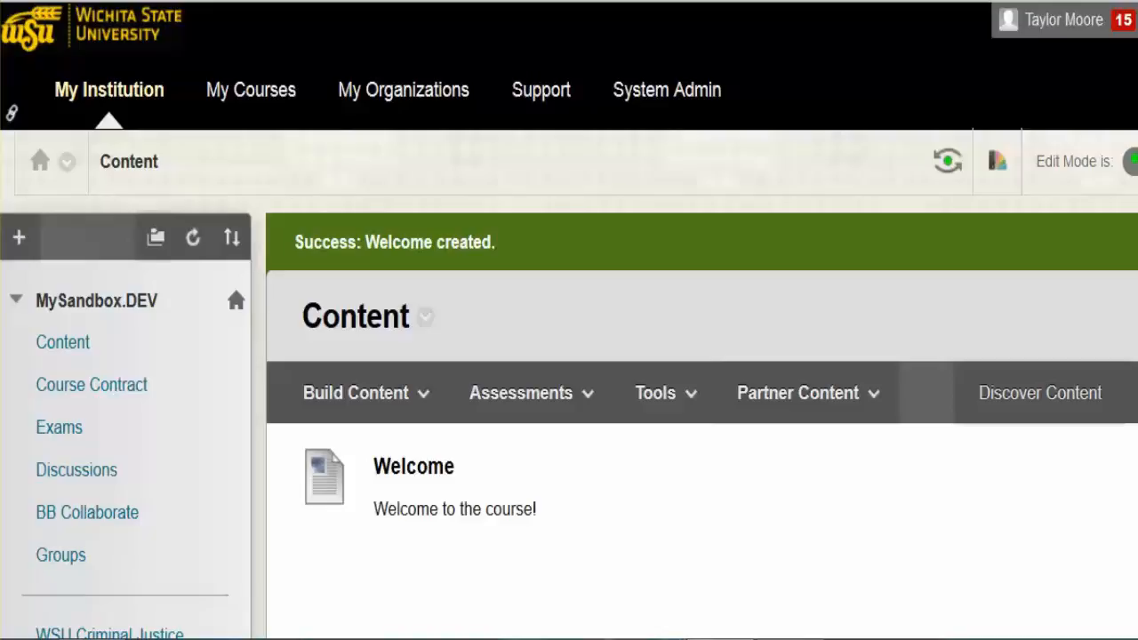
# Reach Tests, Surveys, and Pools via Course Tools and start building a new pool
pyautogui.scroll(-3)
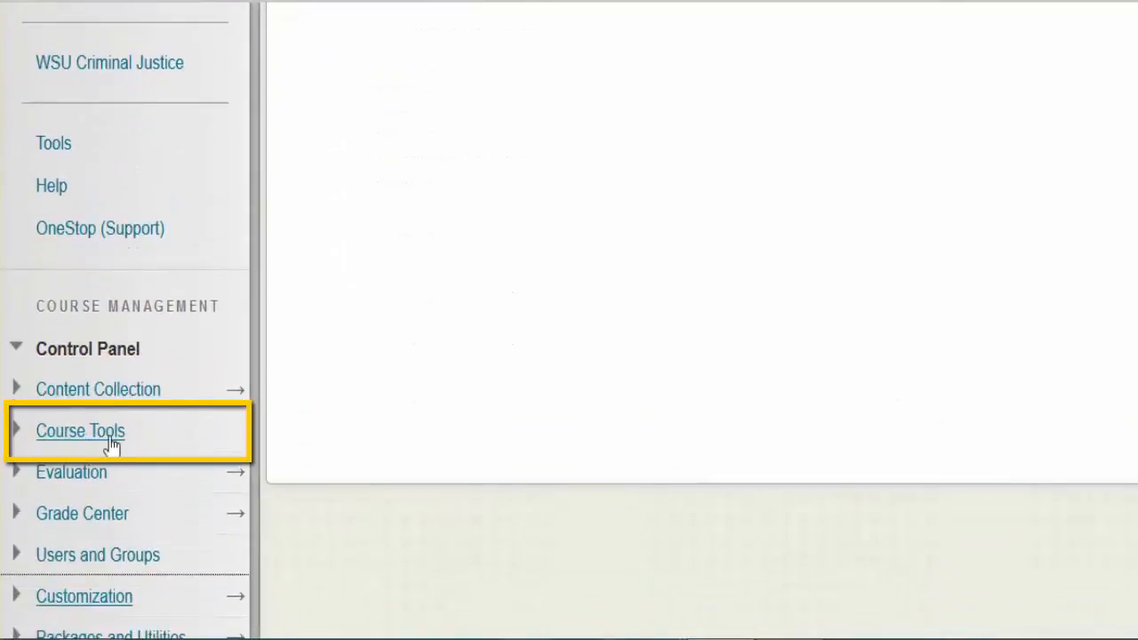
pyautogui.click(80, 432)
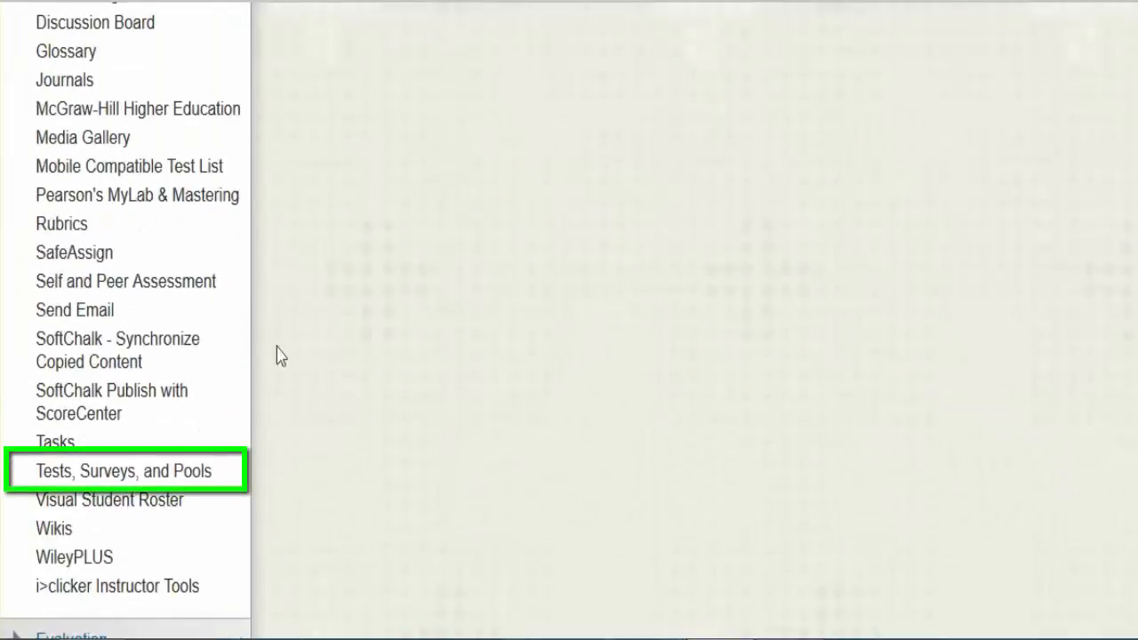
pyautogui.click(123, 471)
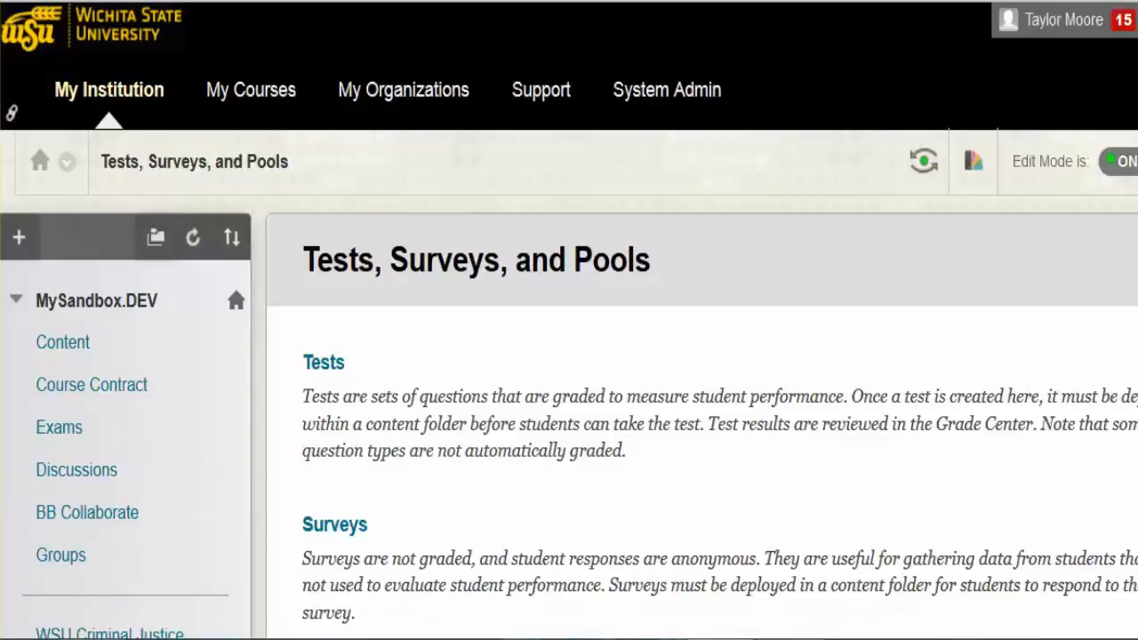
pyautogui.scroll(-3)
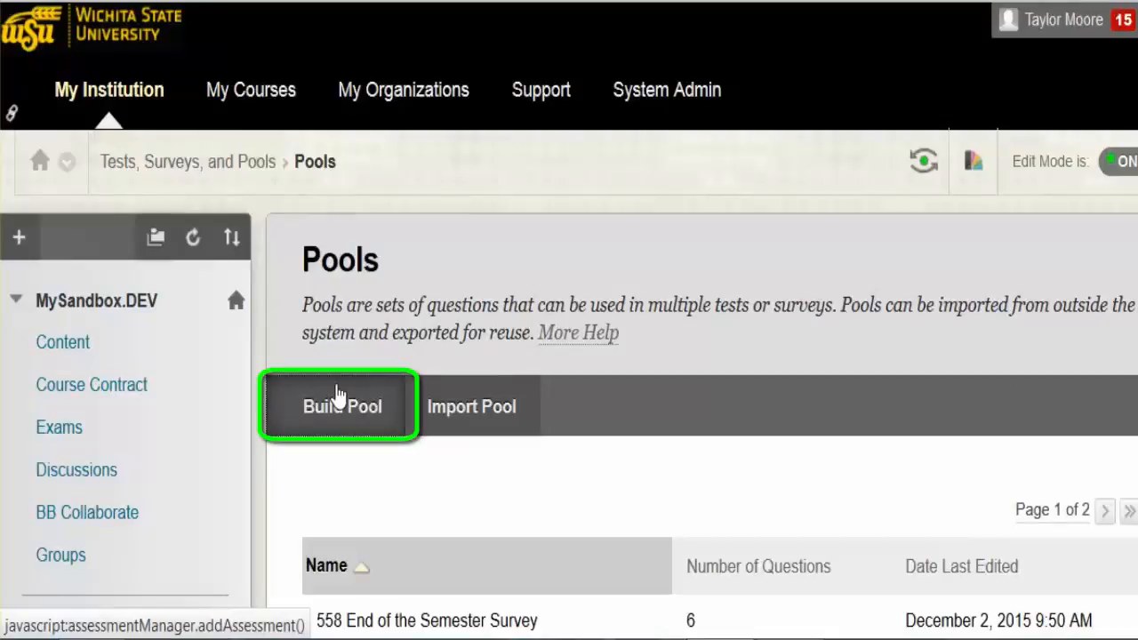
pyautogui.click(338, 405)
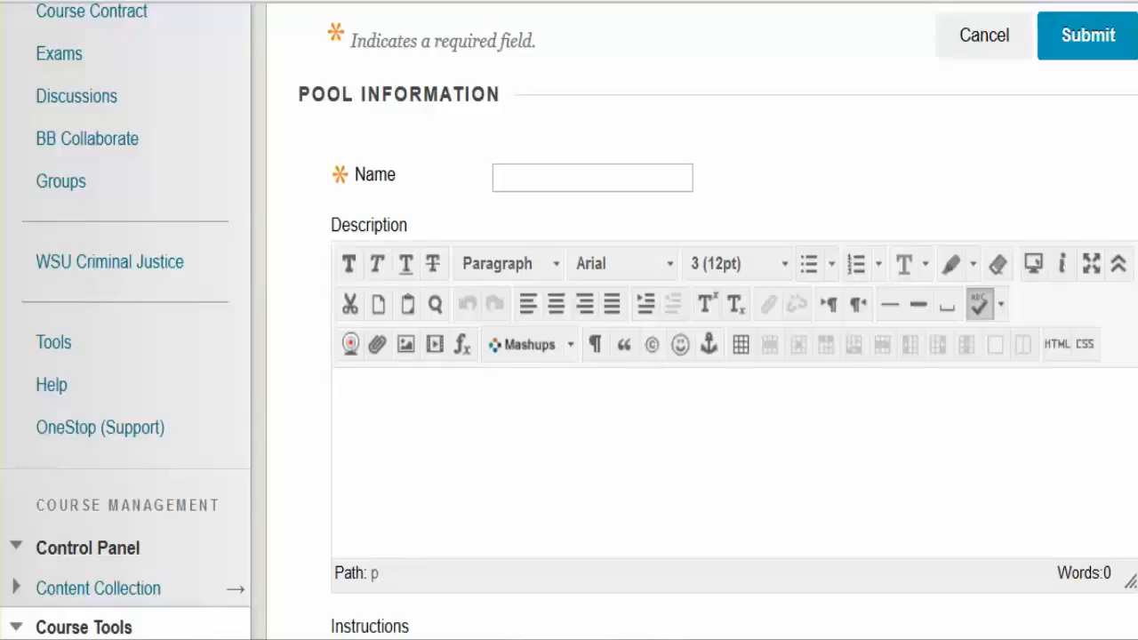
# Submit the pool named Excel Blackboard Test Pool with 'test pool using excel' description and instructions
pyautogui.write('Excel Blackboard Test Pool')
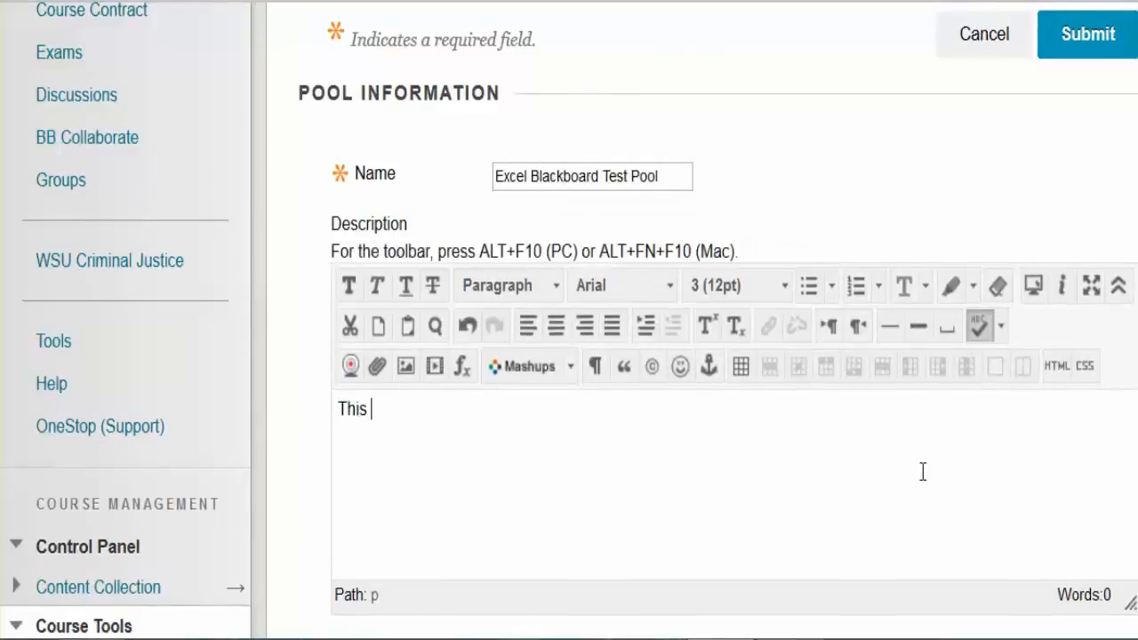
pyautogui.write('is a test pool using excel')
pyautogui.write('This is an example')
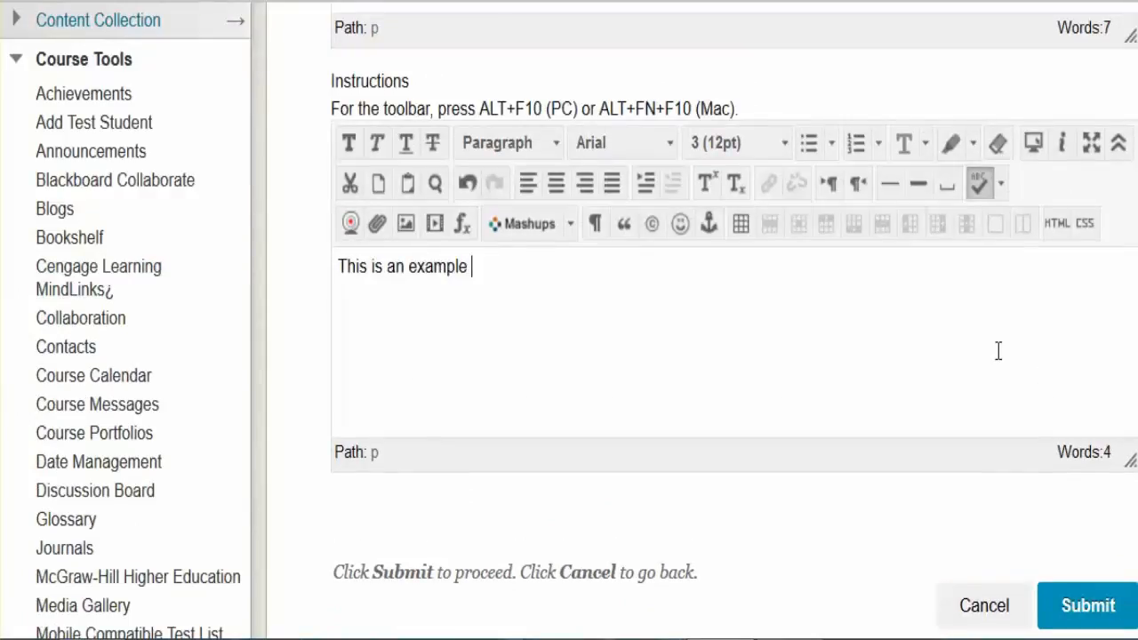
pyautogui.write('test pool using excel.')
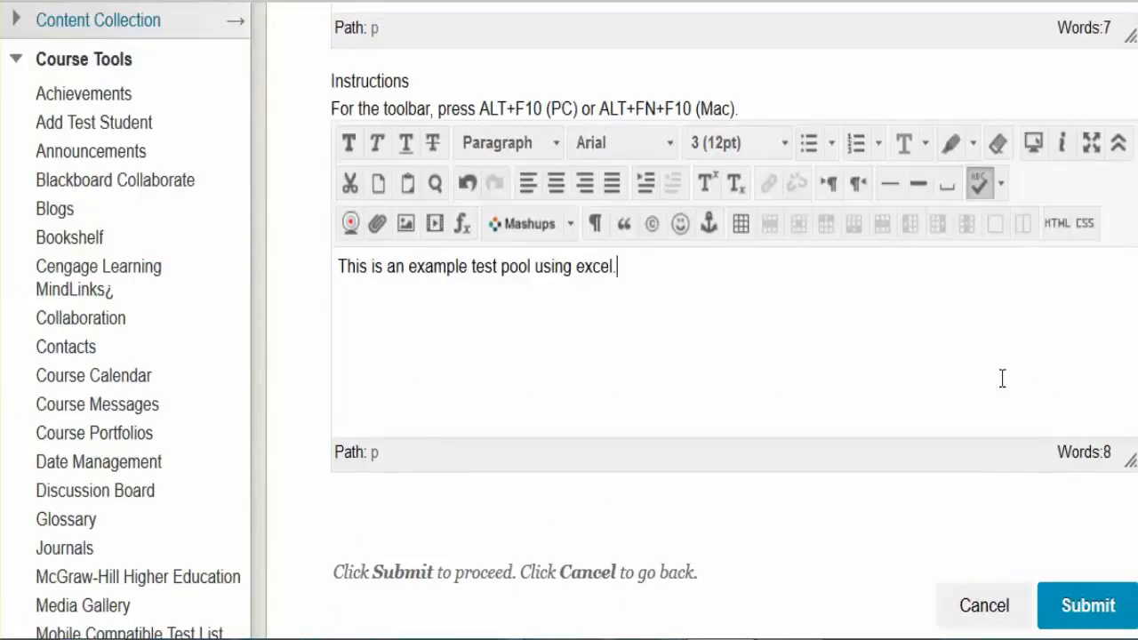
pyautogui.click(1088, 607)
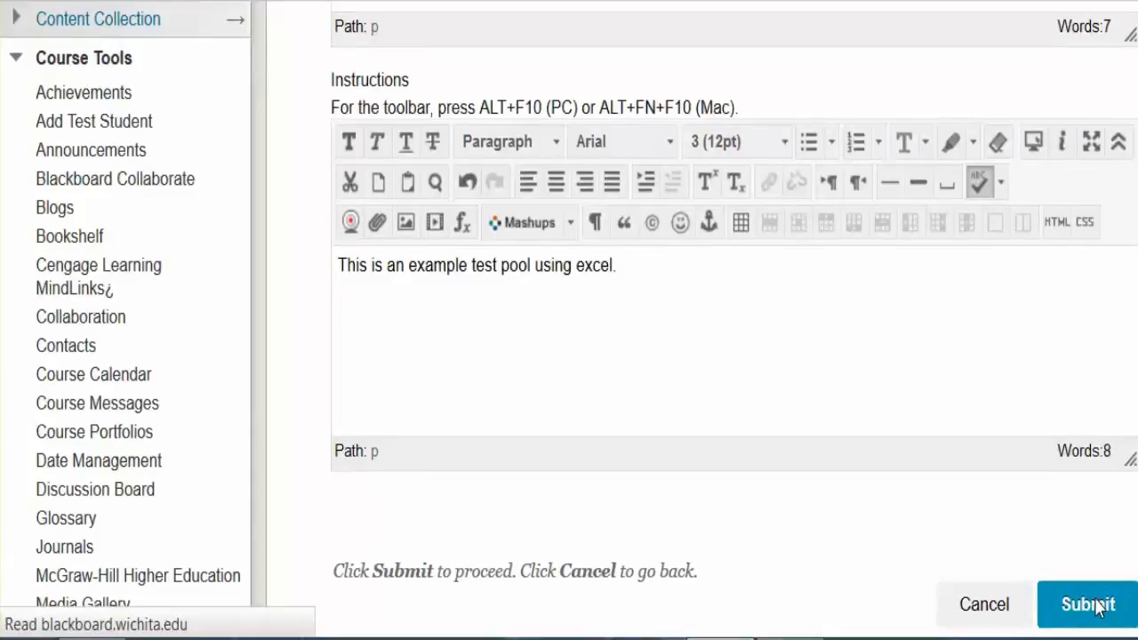
pyautogui.click(1089, 605)
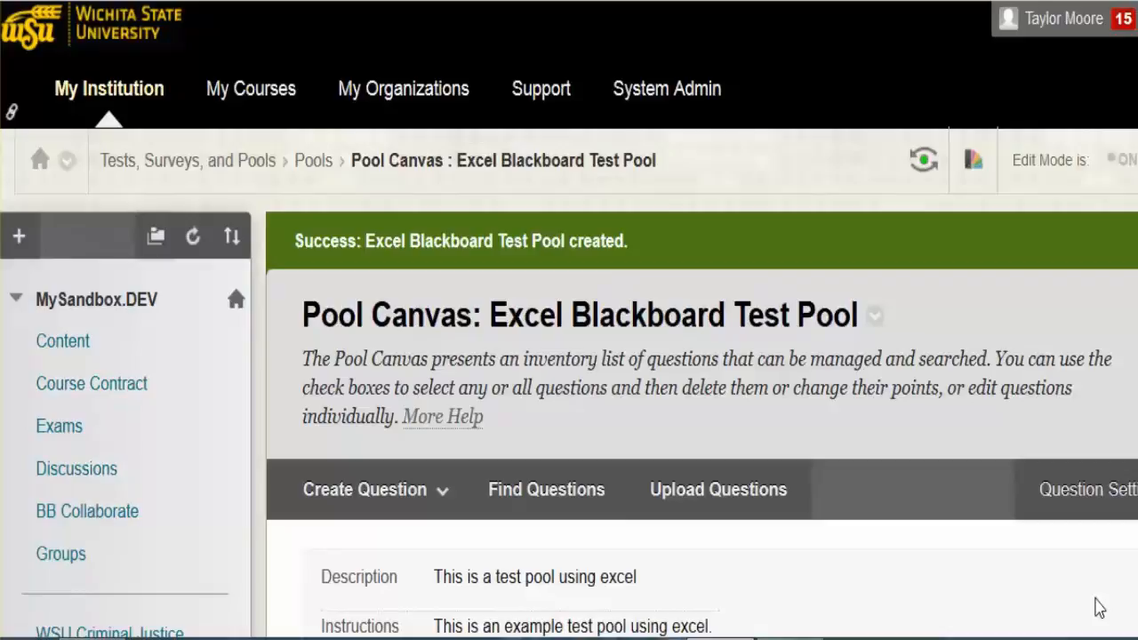
pyautogui.moveTo(775, 498)
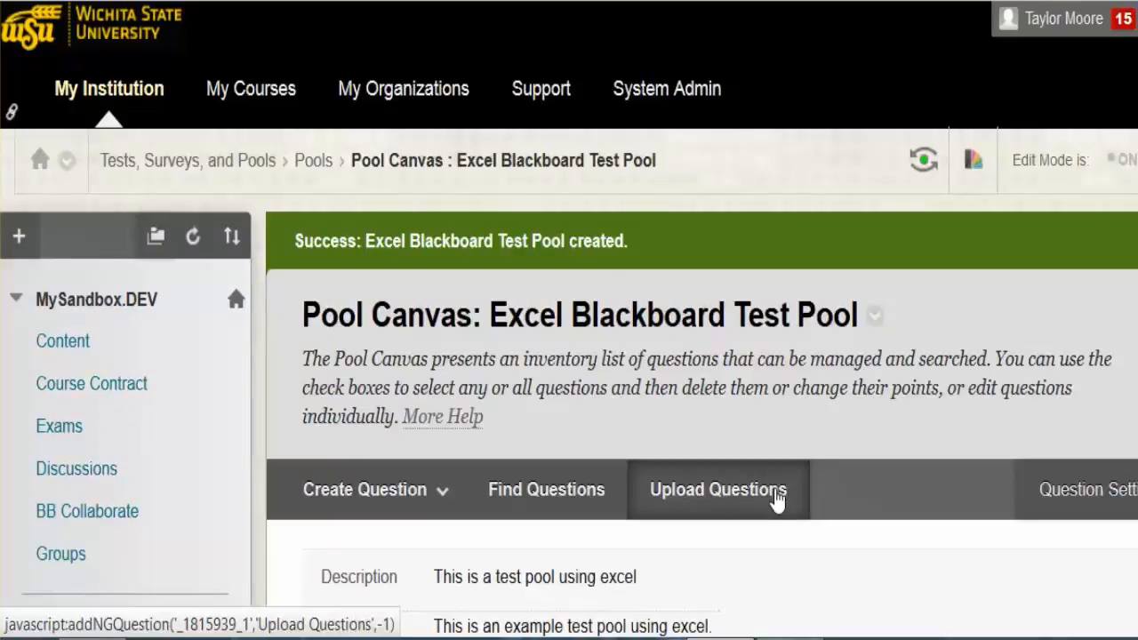
# Upload Excel Test Pool.txt into the pool at 1 point per question
pyautogui.click(715, 491)
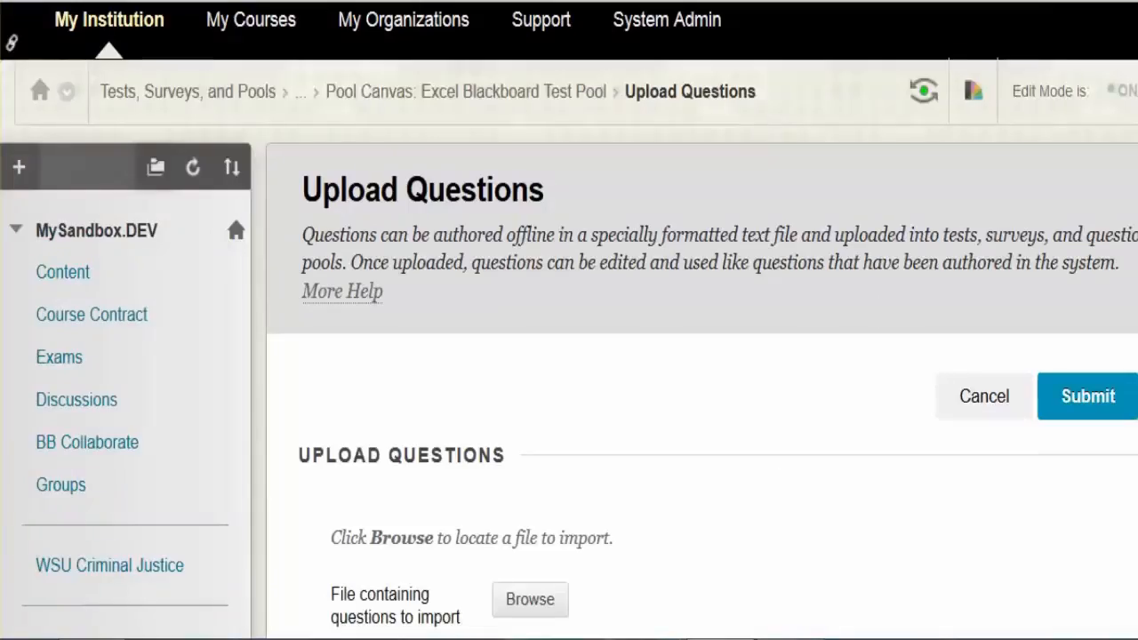
pyautogui.scroll(-3)
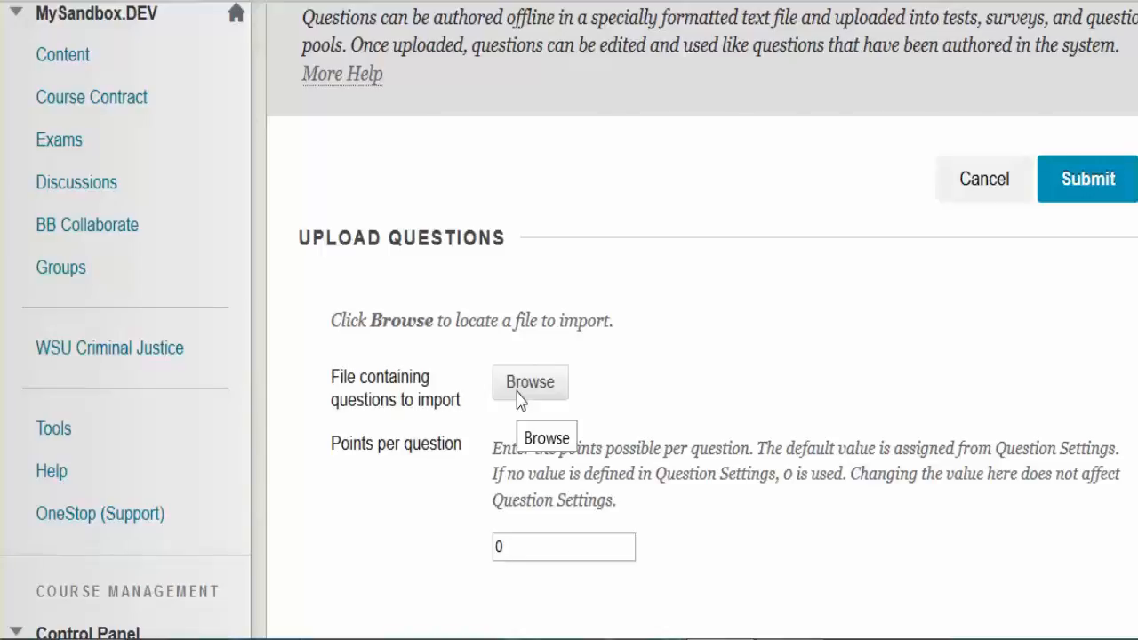
pyautogui.click(530, 383)
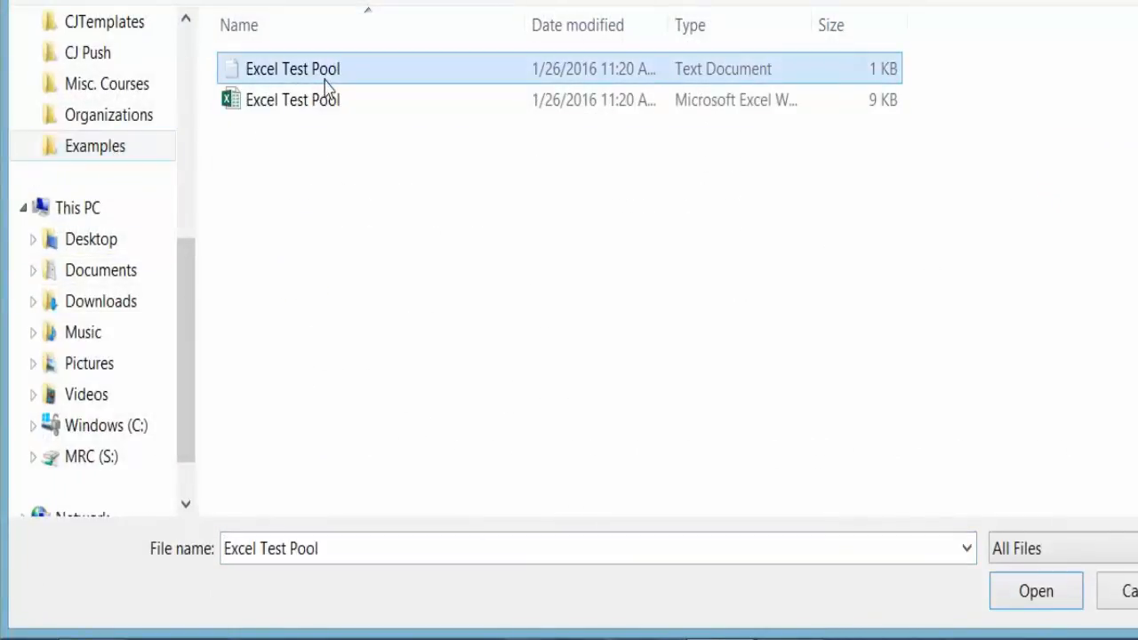
pyautogui.click(1036, 591)
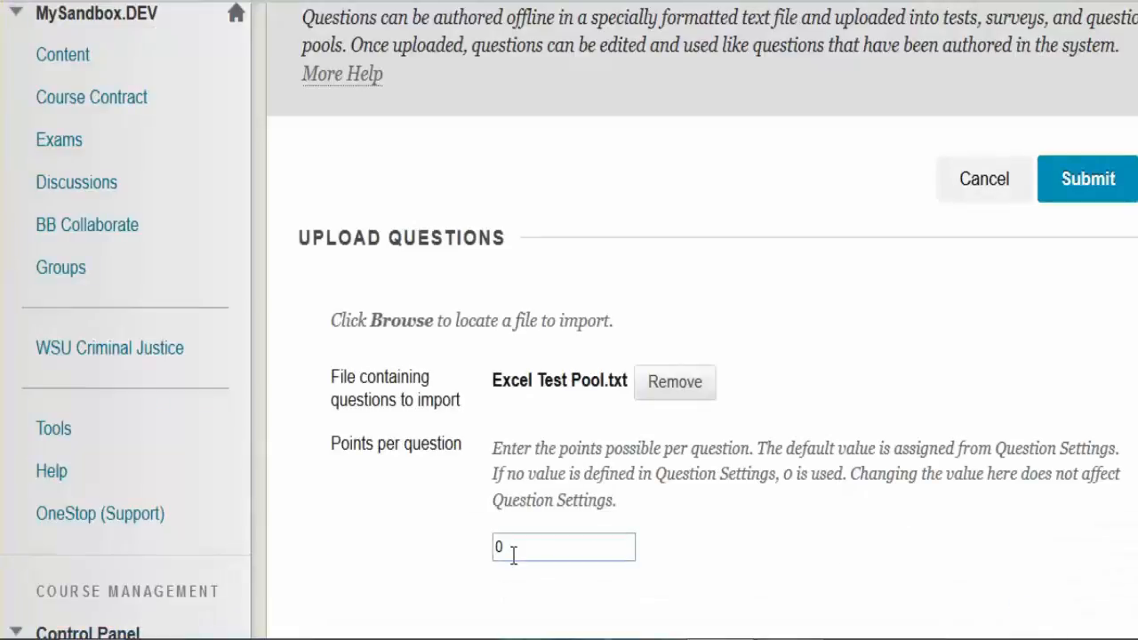
pyautogui.write('1')
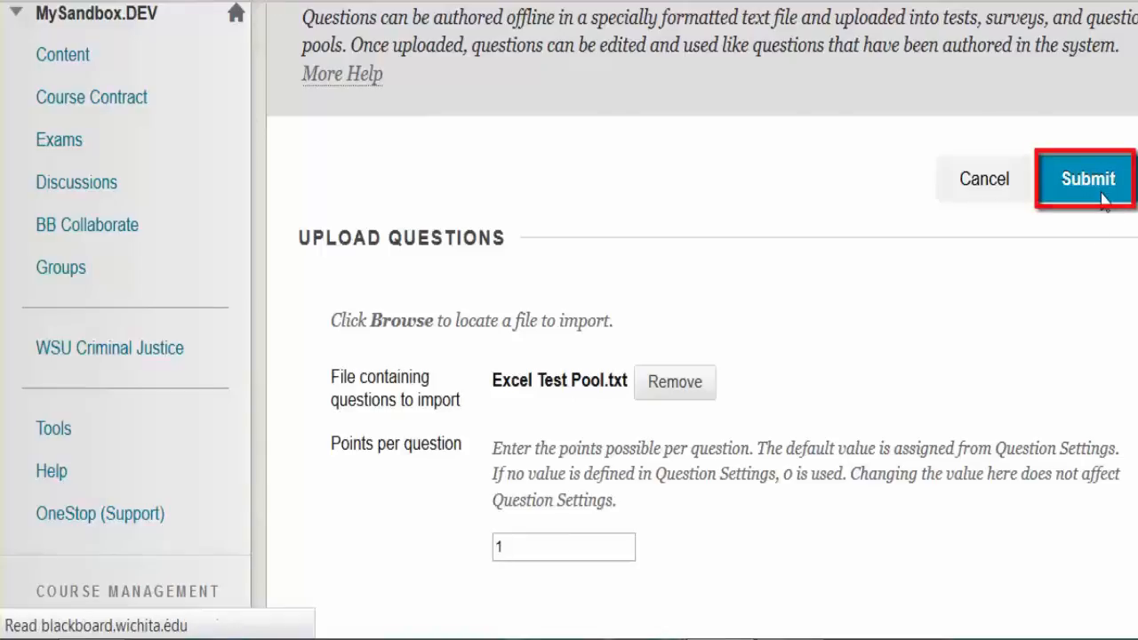
pyautogui.click(1087, 178)
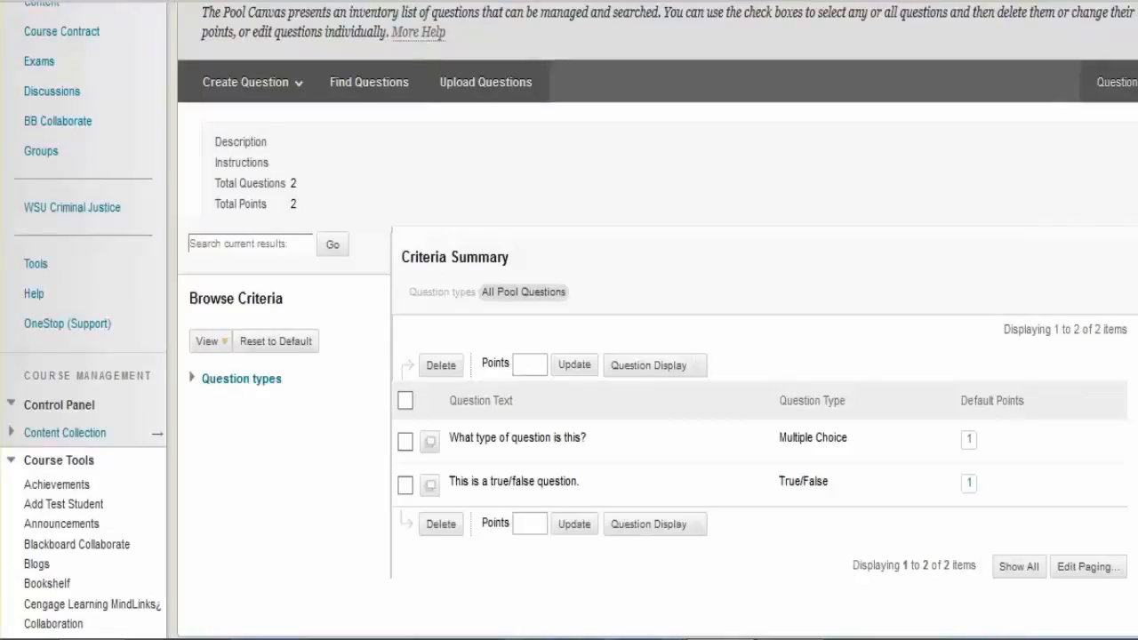